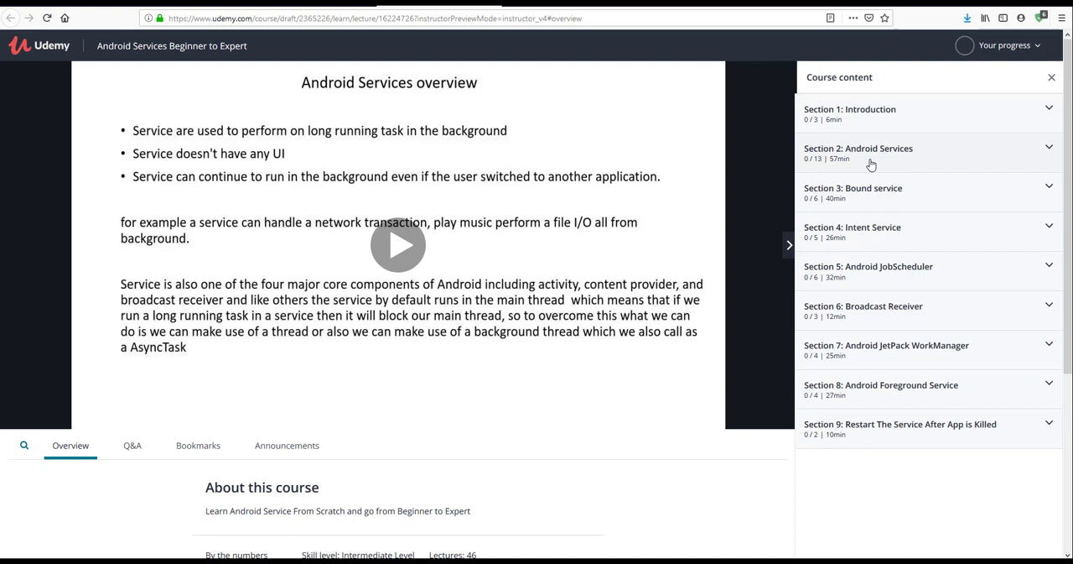
{"action": "mouse_move", "coordinate": [869, 198]}
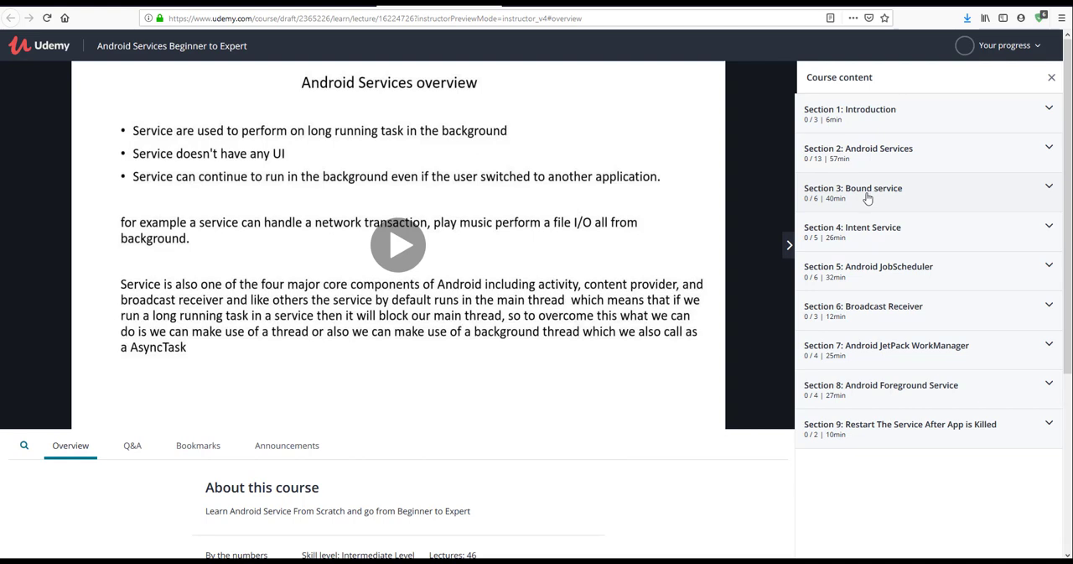
{"action": "mouse_move", "coordinate": [850, 239]}
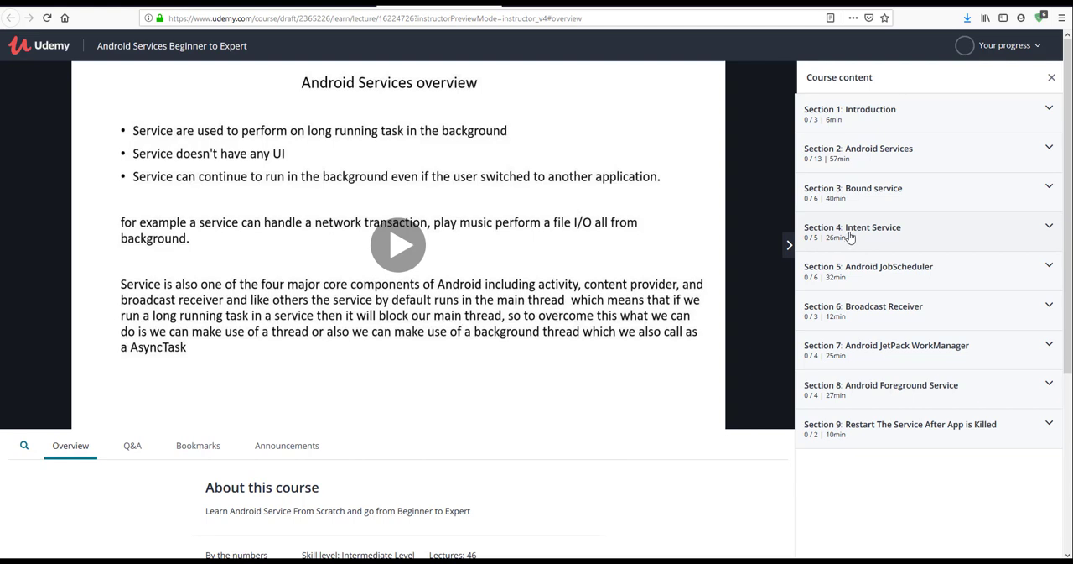
{"action": "mouse_move", "coordinate": [851, 276]}
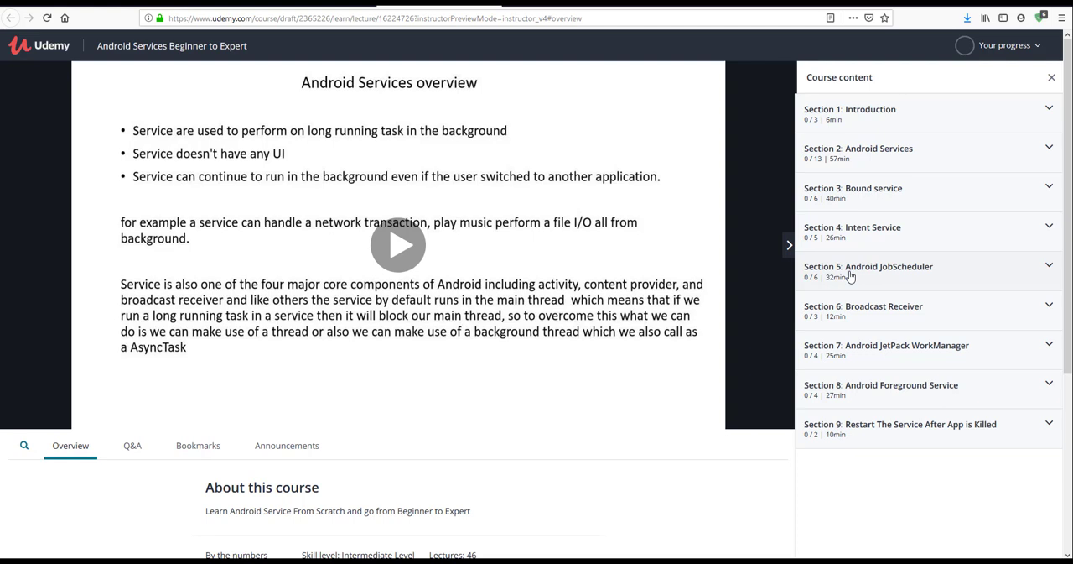
{"action": "mouse_move", "coordinate": [837, 305]}
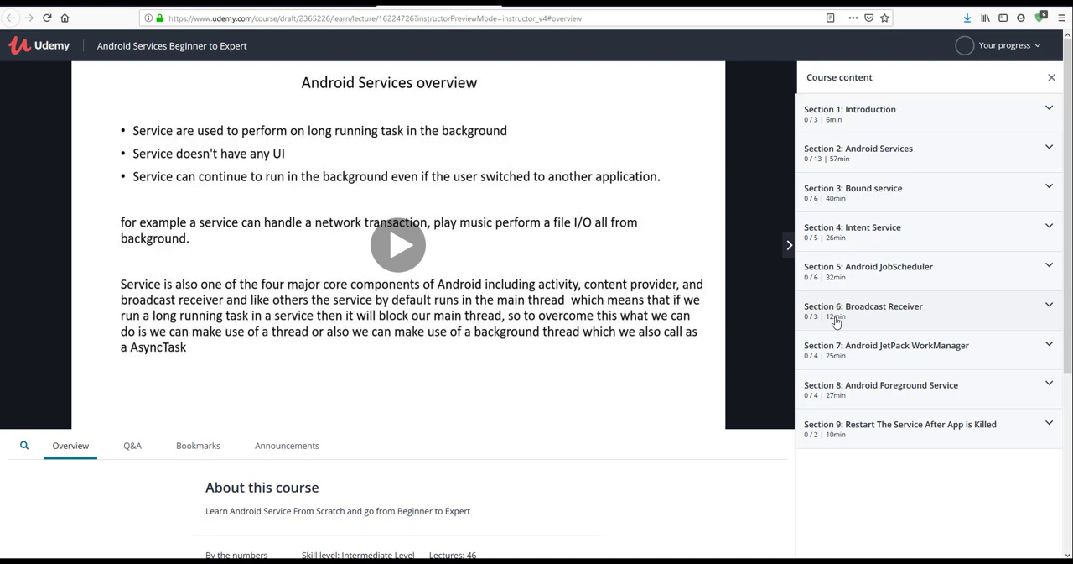
{"action": "mouse_move", "coordinate": [846, 370]}
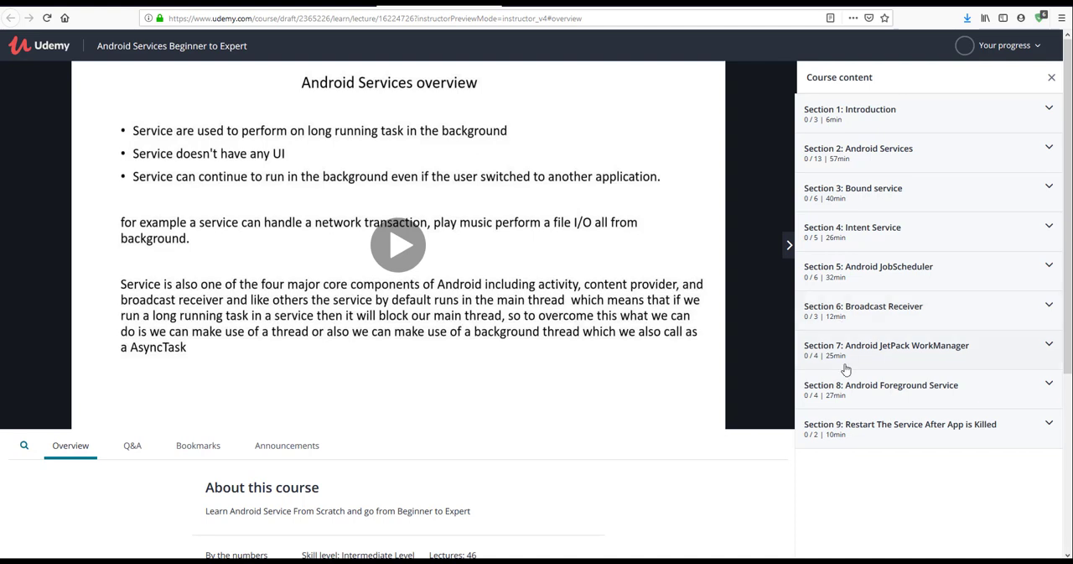
{"action": "mouse_move", "coordinate": [840, 357]}
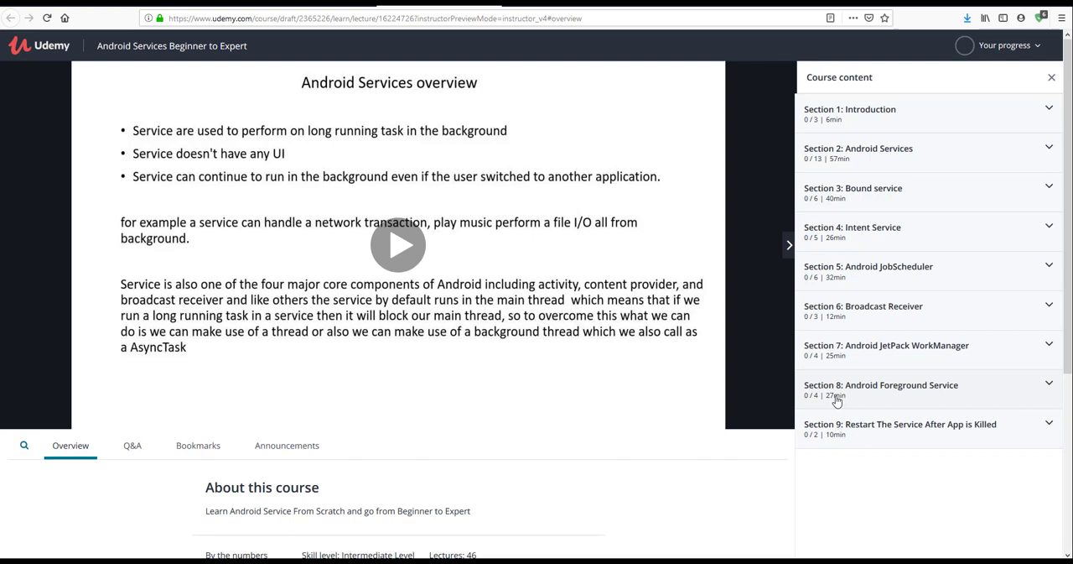
{"action": "mouse_move", "coordinate": [813, 431]}
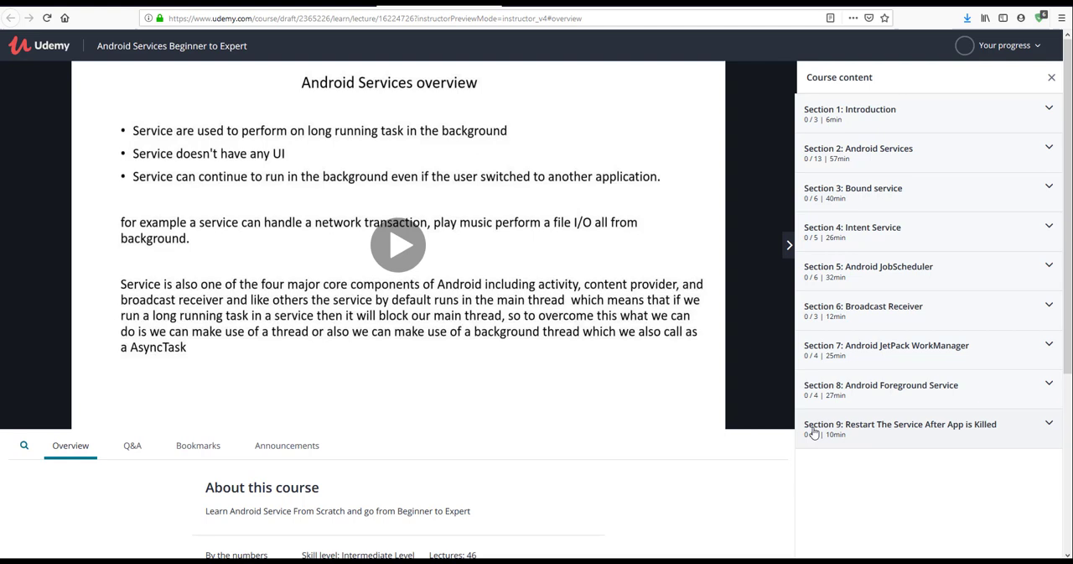